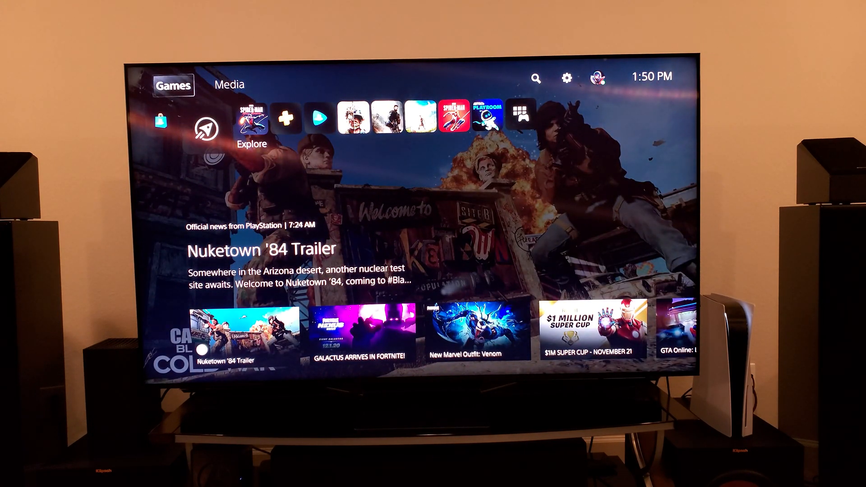
Open Settings > Storage to see console storage usage, including 24.97 GB free.
click(566, 78)
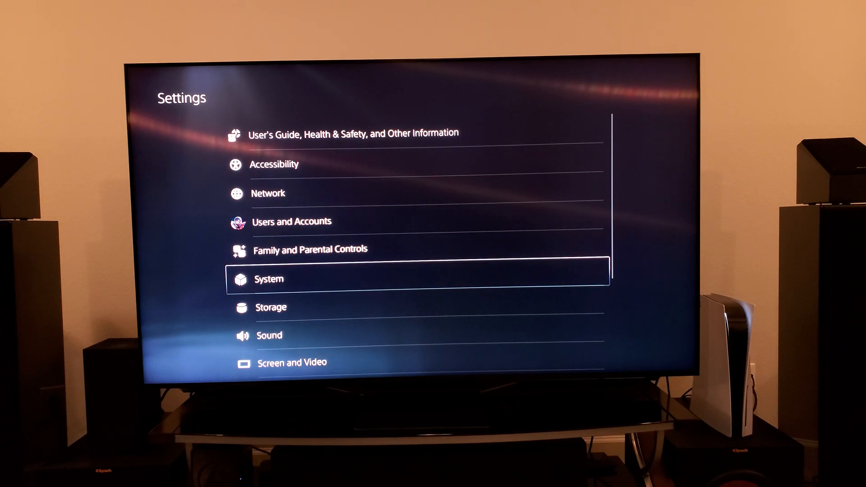
click(271, 307)
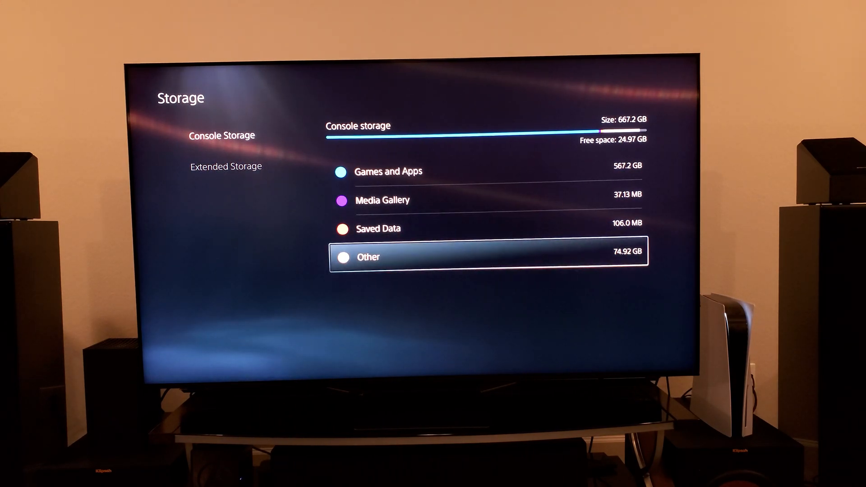
Open Games and Apps and scroll down to Call of Duty: Black Ops Cold War (206.1 GB).
click(388, 171)
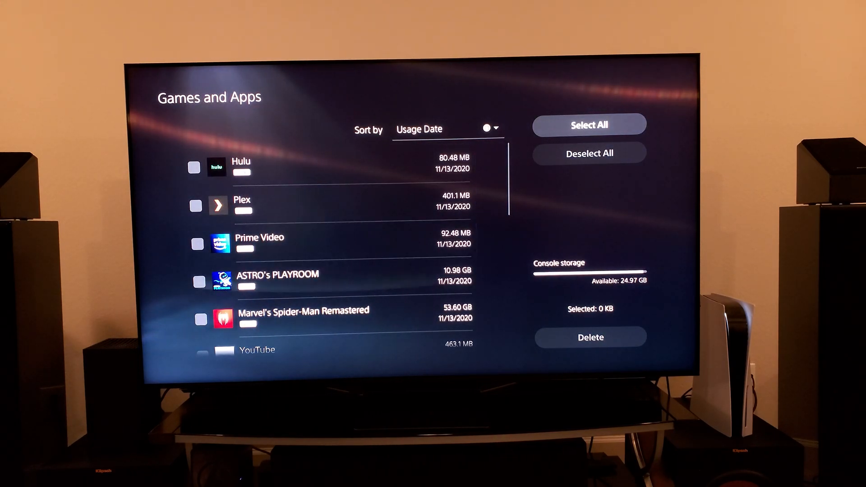
scroll(down, 3)
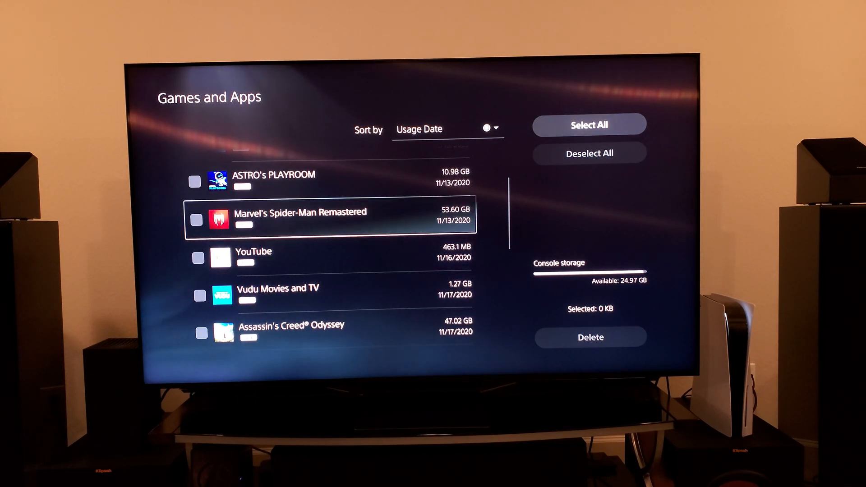
scroll(down, 3)
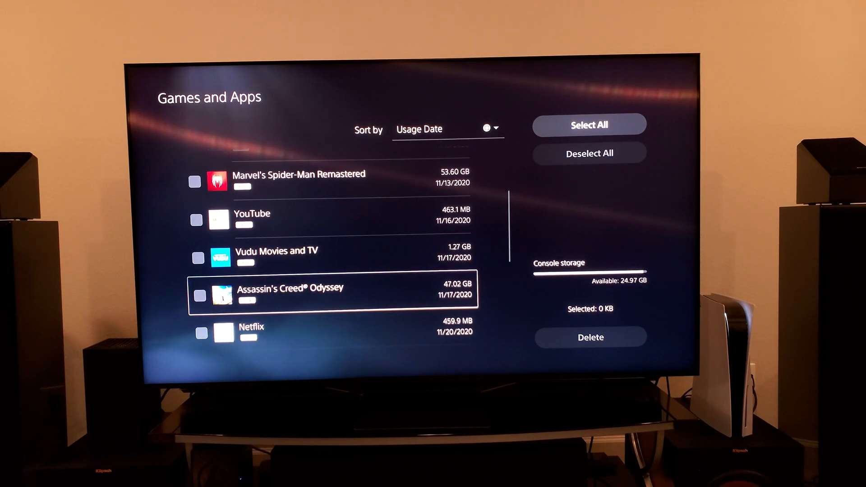
scroll(down, 3)
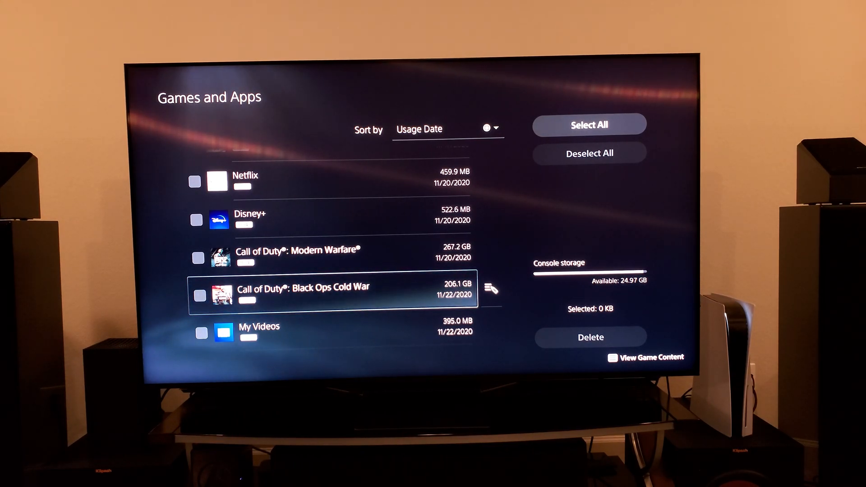
scroll(down, 3)
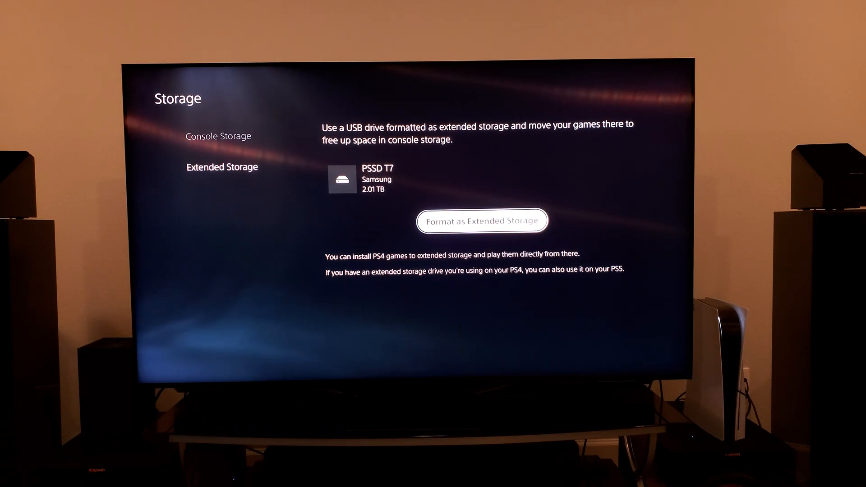
Format the Samsung T7 as extended storage, confirming the erase warning with Yes.
click(481, 221)
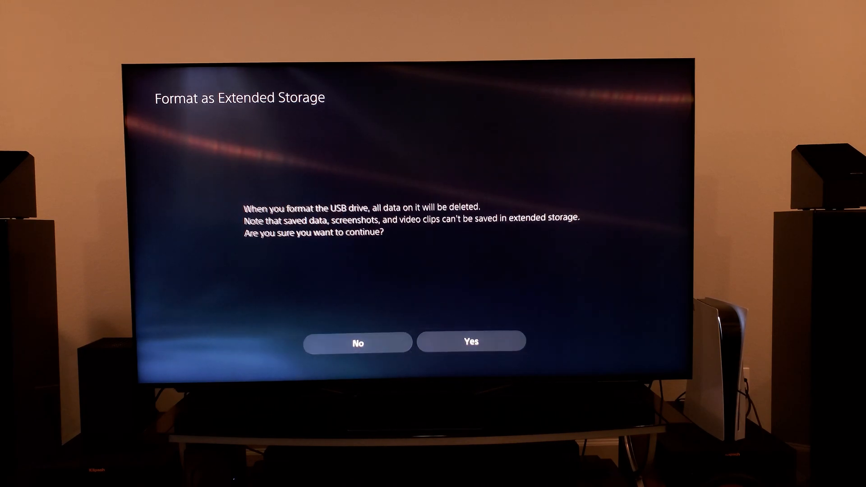
click(470, 341)
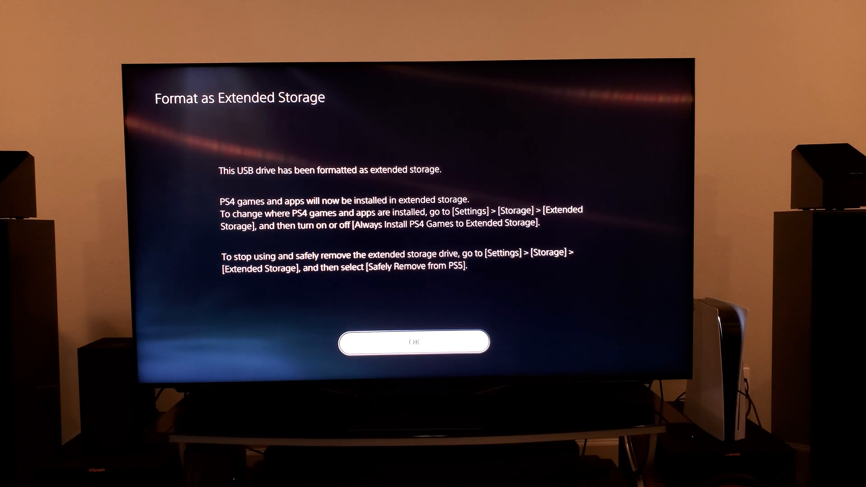
Go to Settings > Storage and select Games and Apps to manage installed items.
click(414, 341)
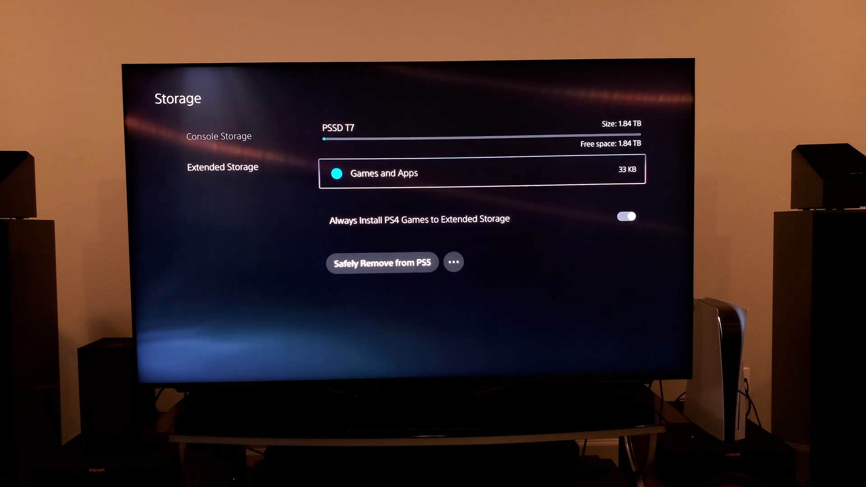
click(218, 136)
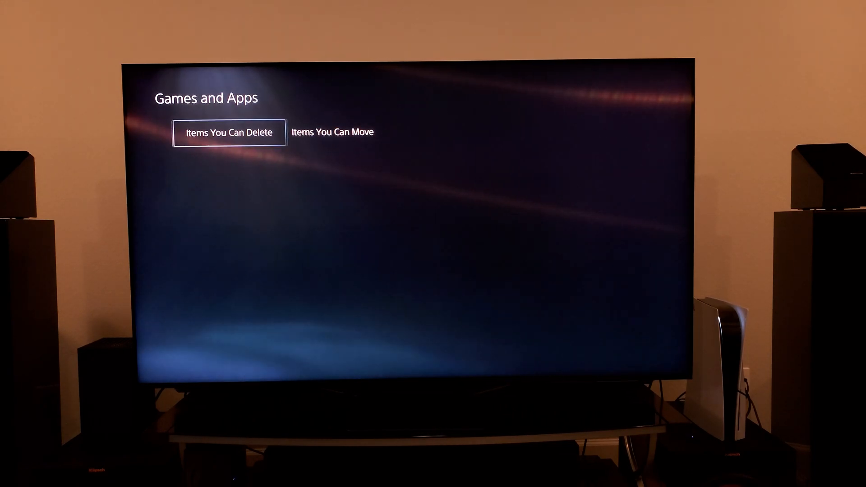
Browse Items You Can Delete, then switch to Items You Can Move: Hulu, Disney+, Modern Warfare.
click(228, 132)
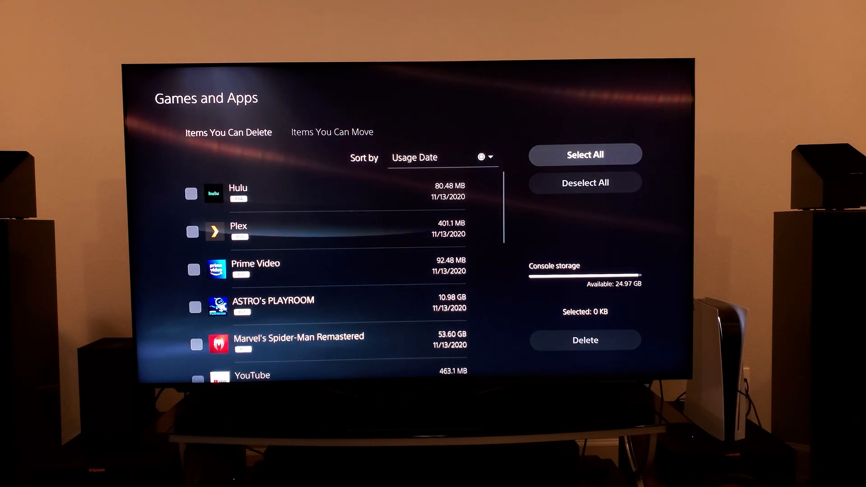
scroll(down, 3)
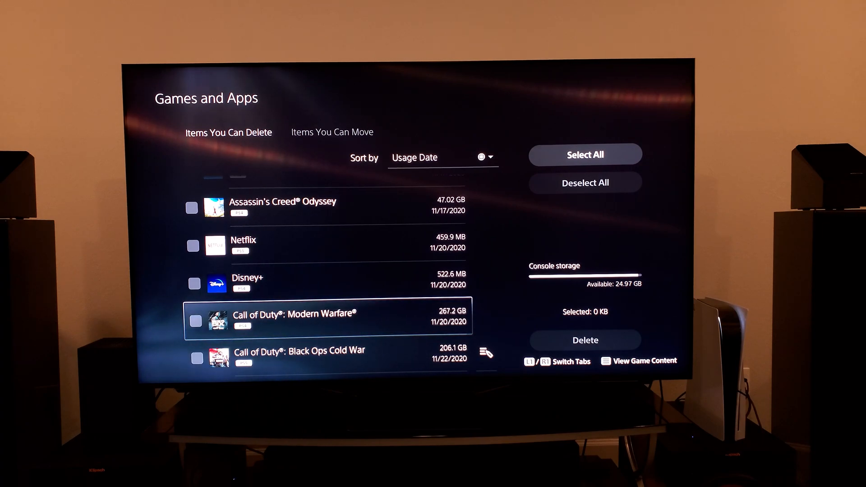
scroll(up, 3)
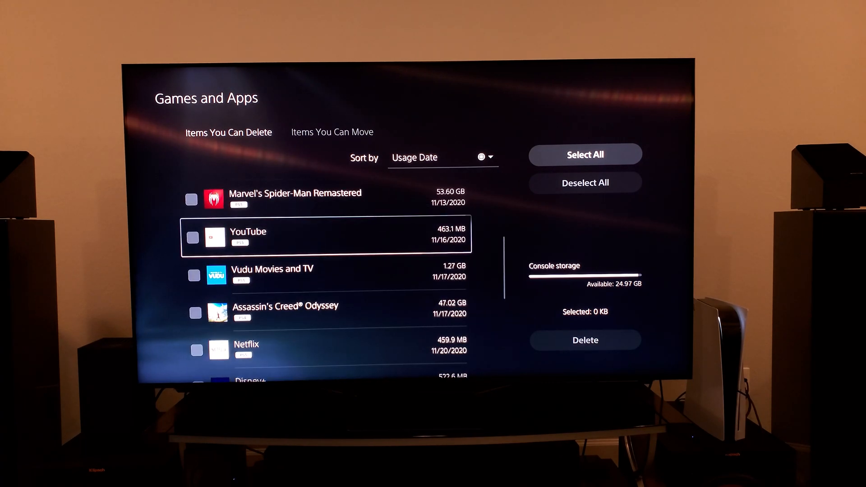
scroll(up, 3)
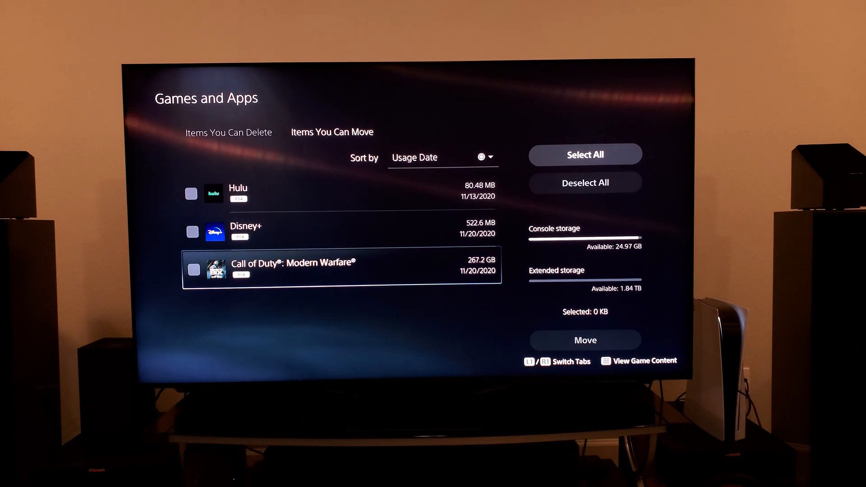
Select all three movable items, 207.4 GB, and move down to the Move button.
click(584, 155)
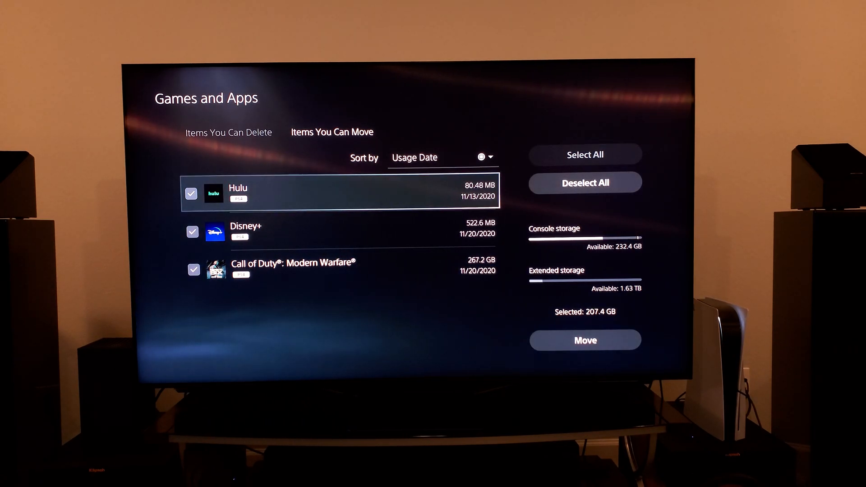
click(584, 182)
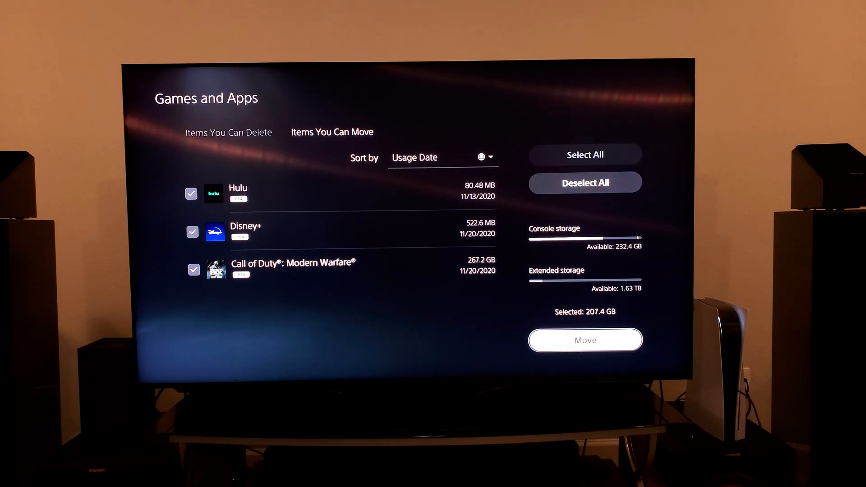
Move the three selected items to extended storage and confirm with OK.
click(584, 339)
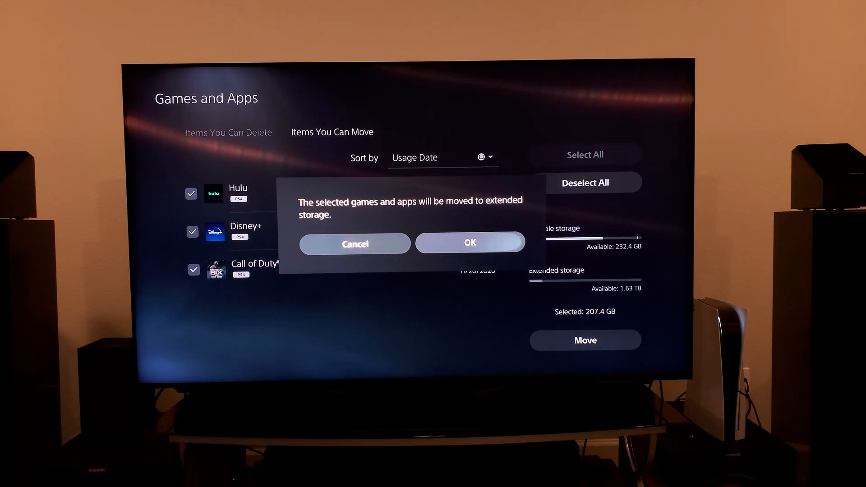
click(470, 242)
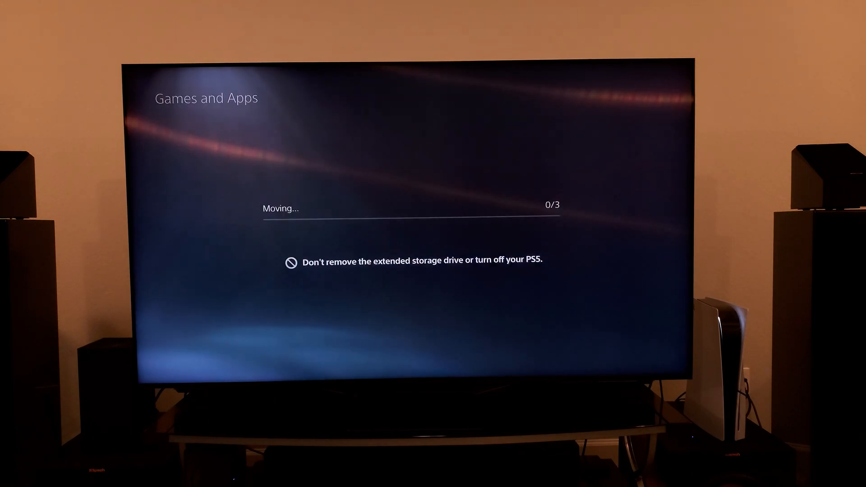